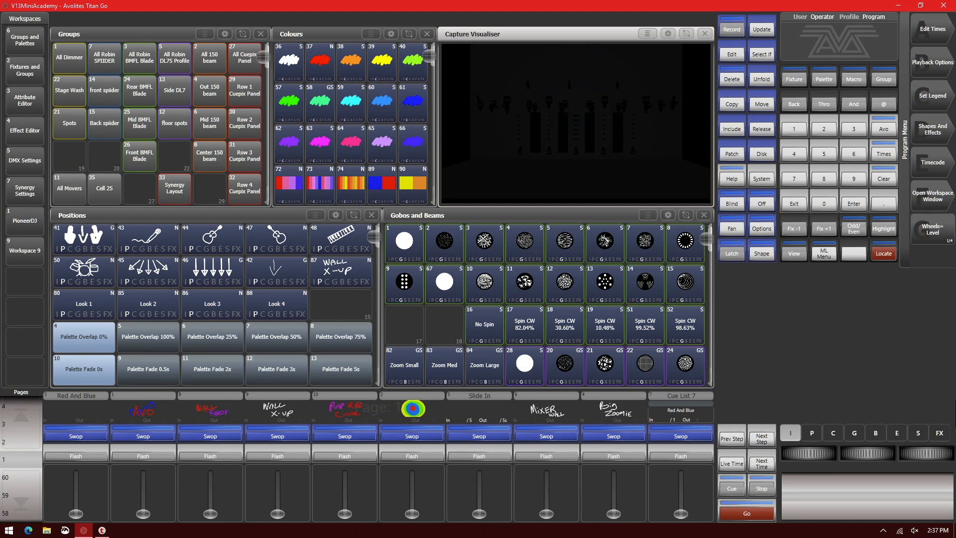
pyautogui.moveTo(147, 73)
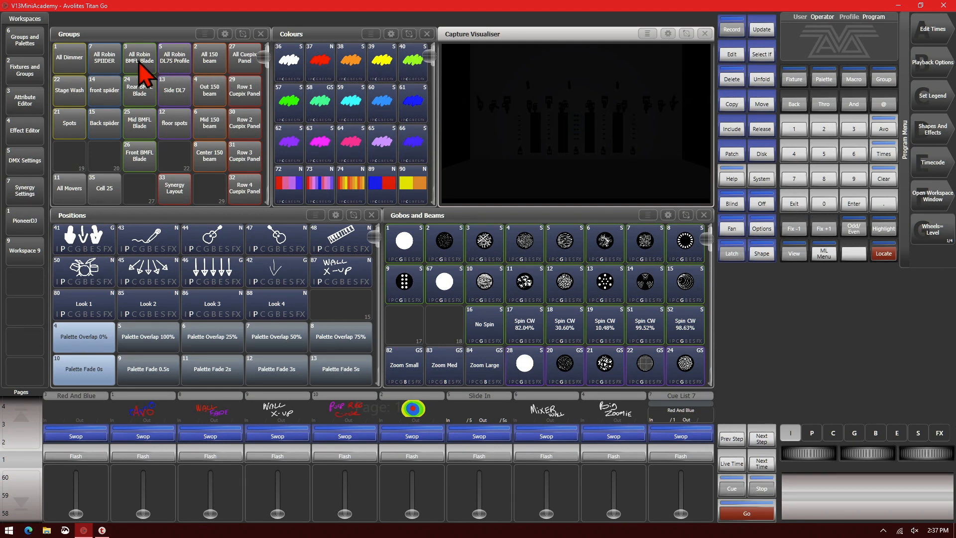
# Step: Select the All Robin BMFL Blade group and set Cyan and Magenta C-Mix to 100%
pyautogui.click(140, 58)
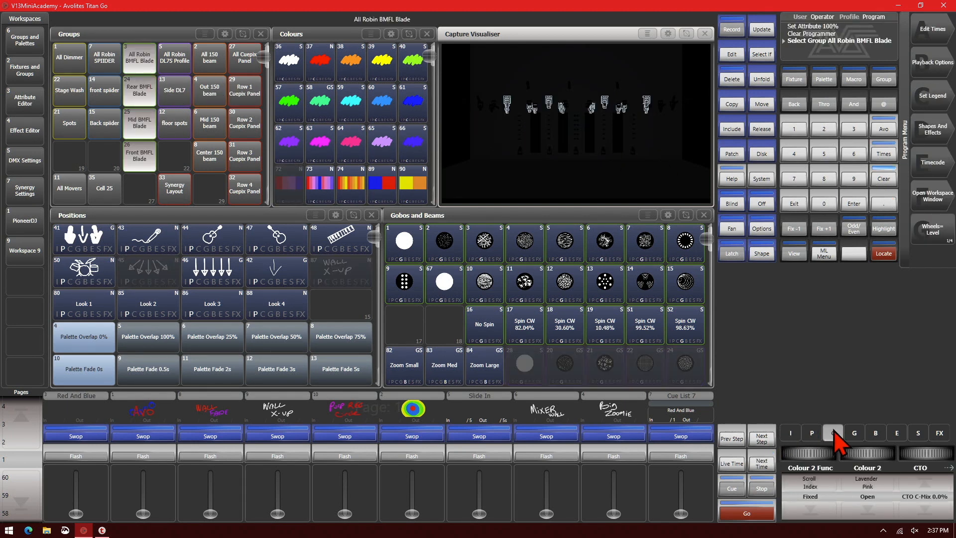
pyautogui.click(832, 432)
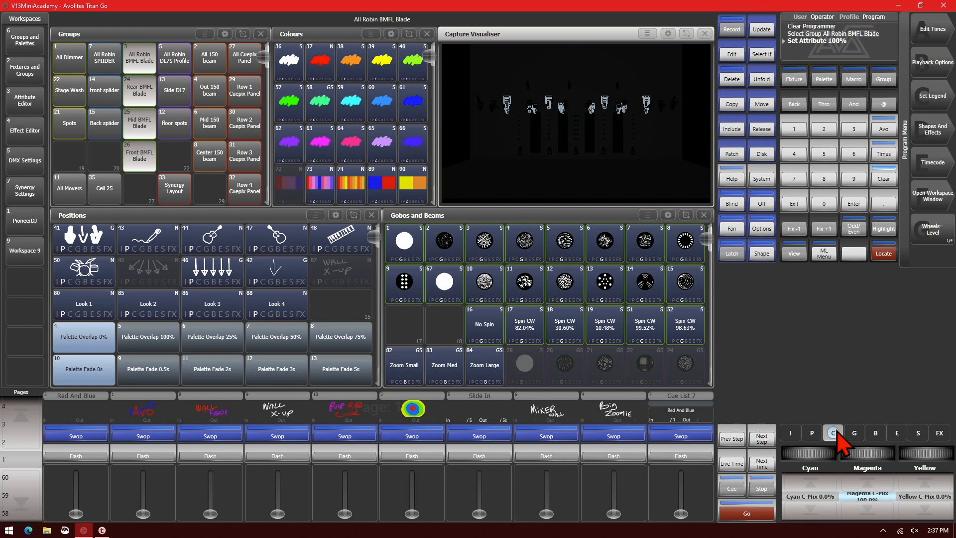
pyautogui.click(832, 433)
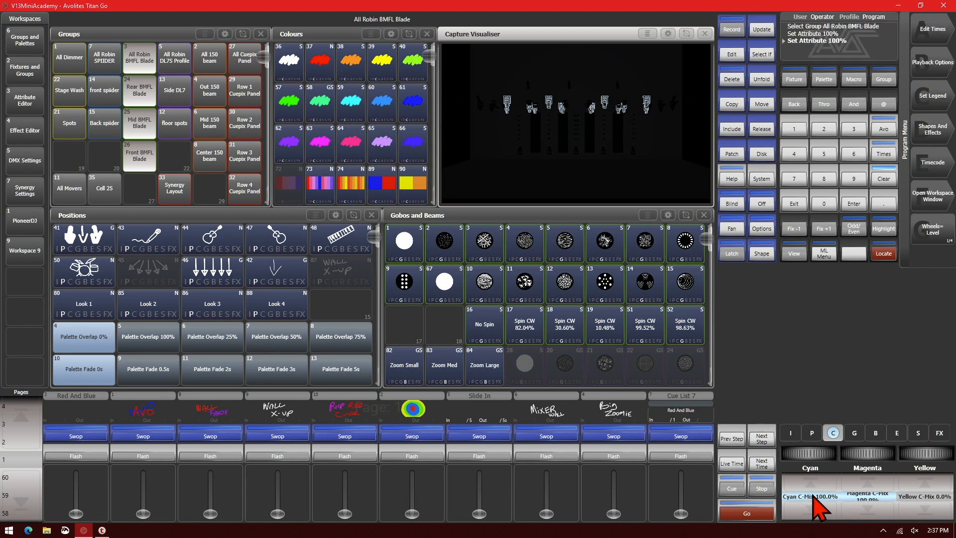
# Step: Assign Gobo 1 to the Blades from the gobo softkey choices
pyautogui.click(853, 433)
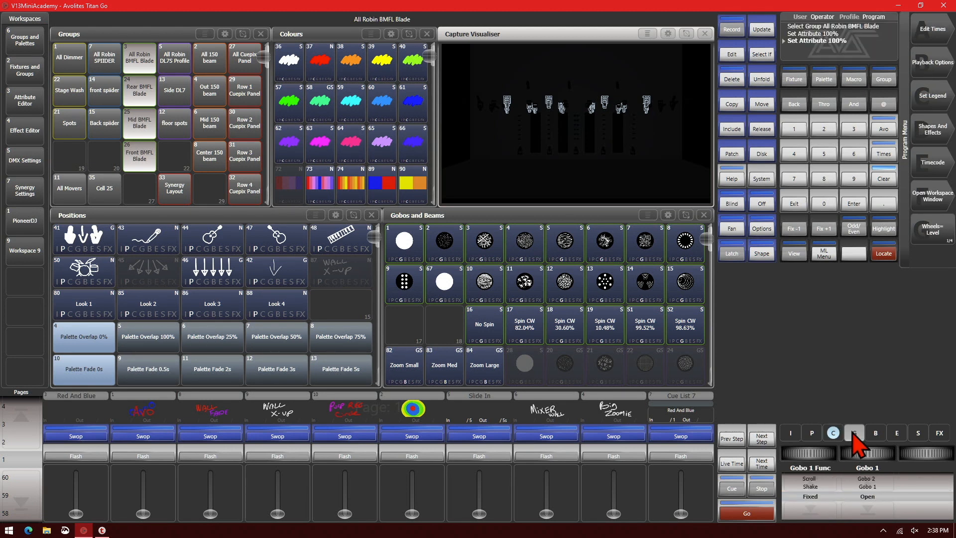
pyautogui.click(855, 432)
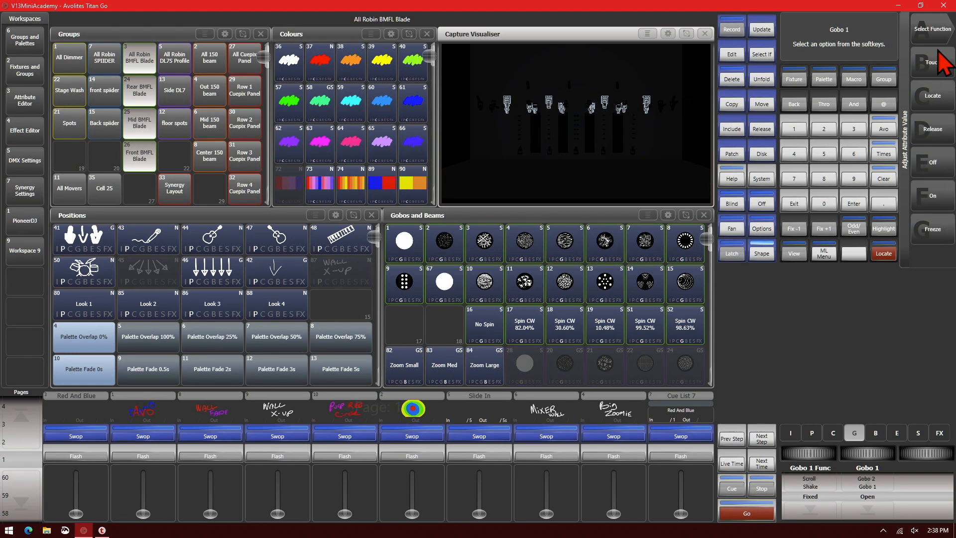
pyautogui.click(932, 29)
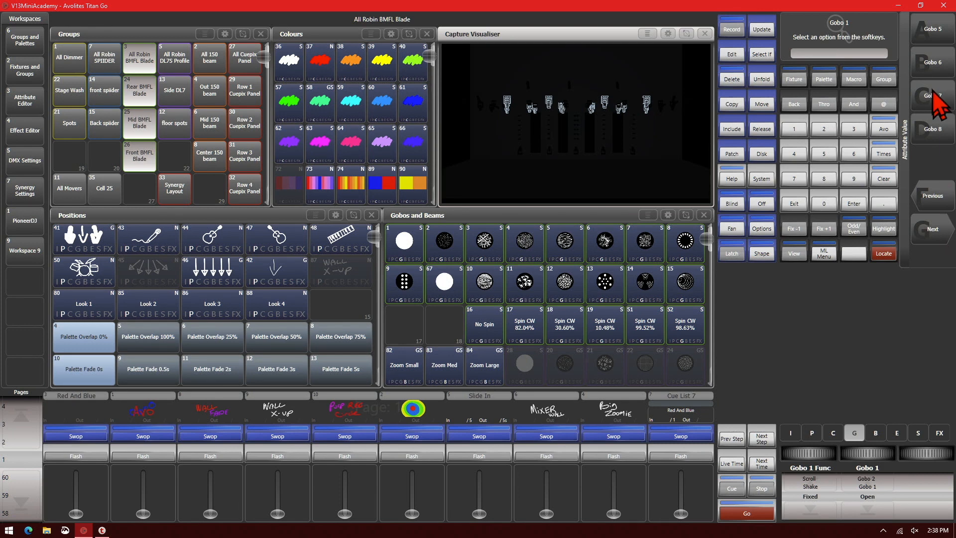
pyautogui.click(932, 64)
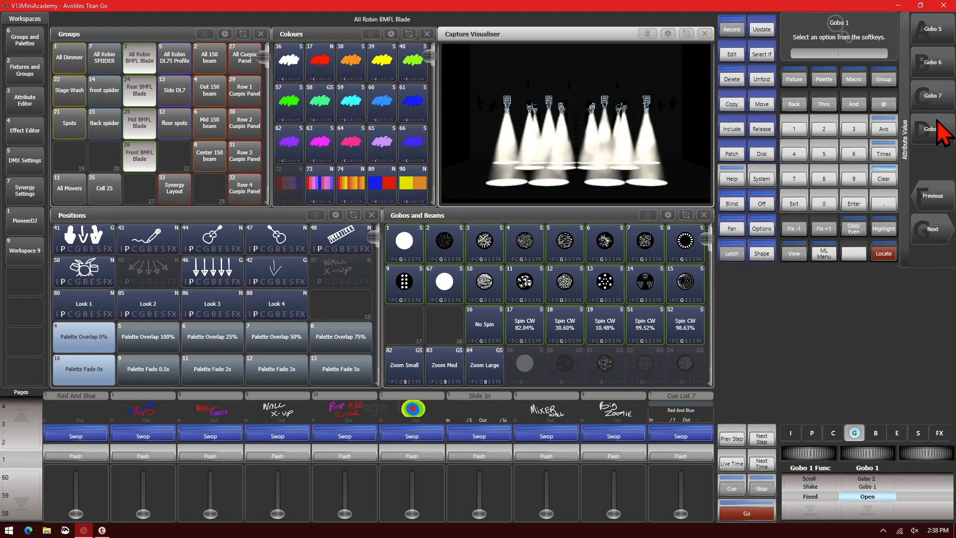
pyautogui.click(932, 96)
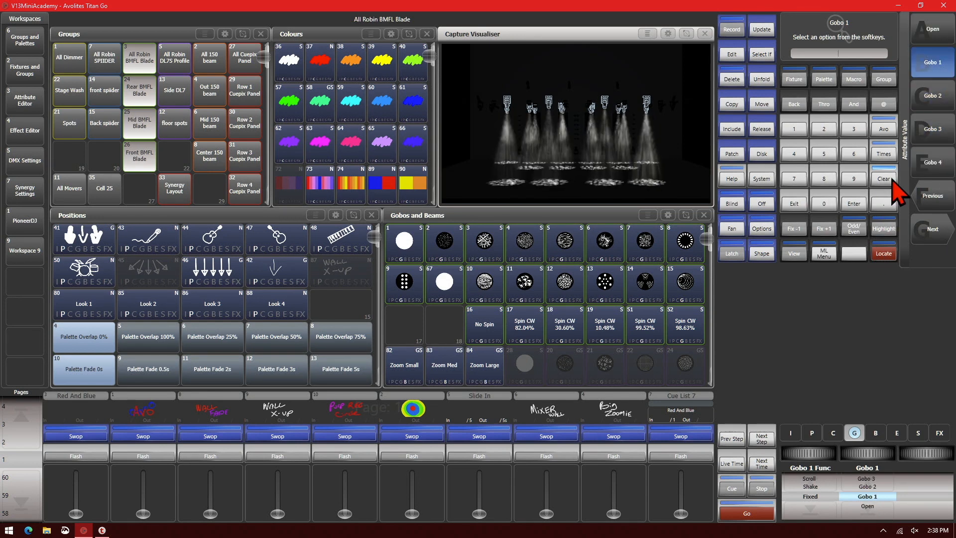
# Step: Clear the gobo value and then the whole programmer
pyautogui.click(882, 178)
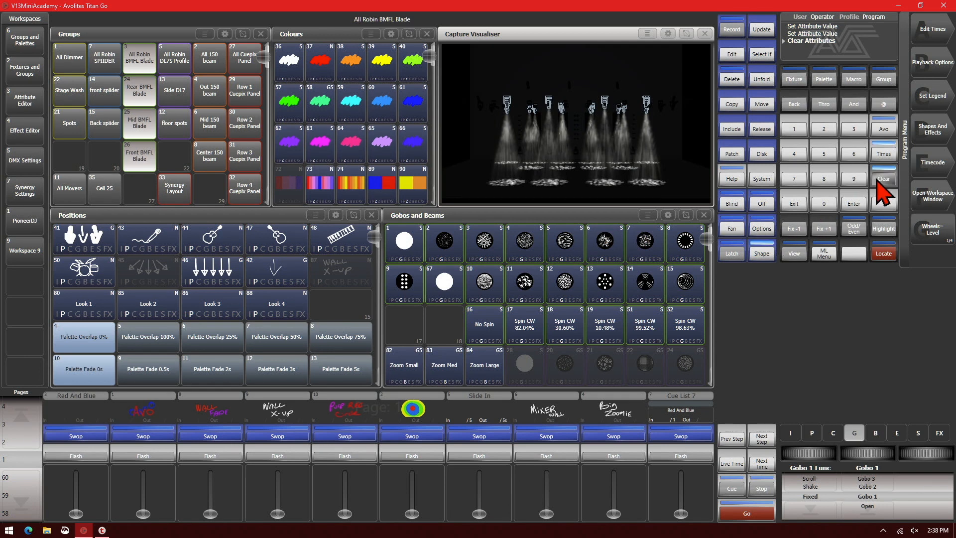
pyautogui.click(882, 178)
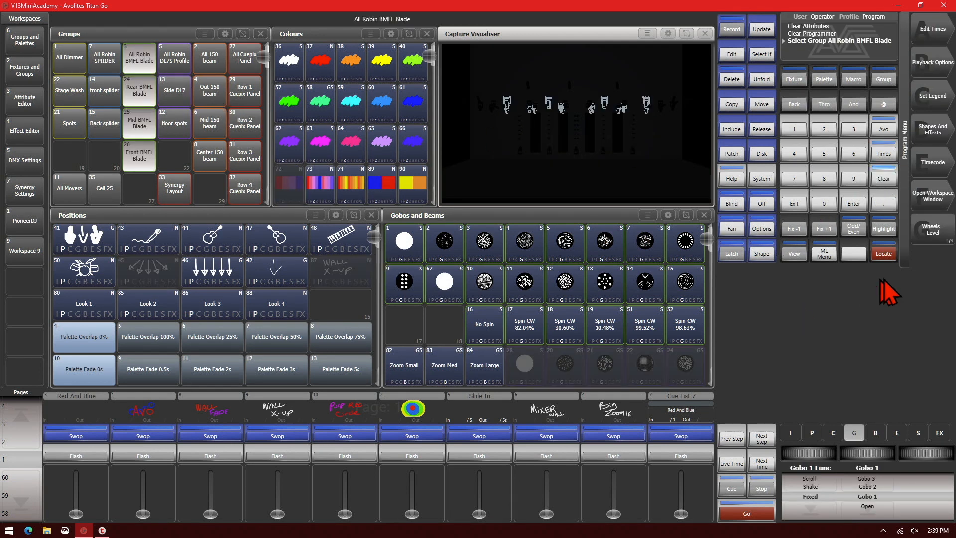
# Step: Locate the Blades and enter 25 for their Cyan colour mix on the keypad
pyautogui.click(883, 252)
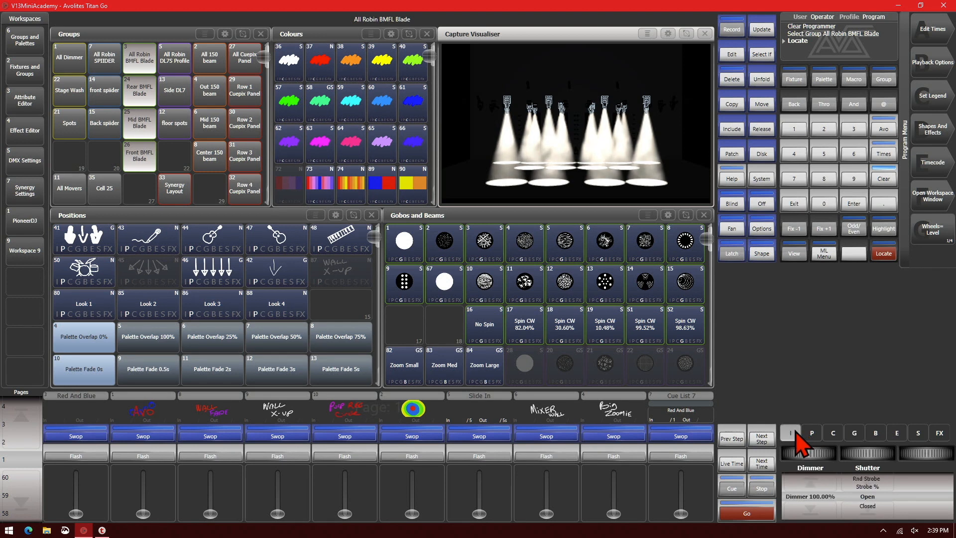
pyautogui.click(832, 432)
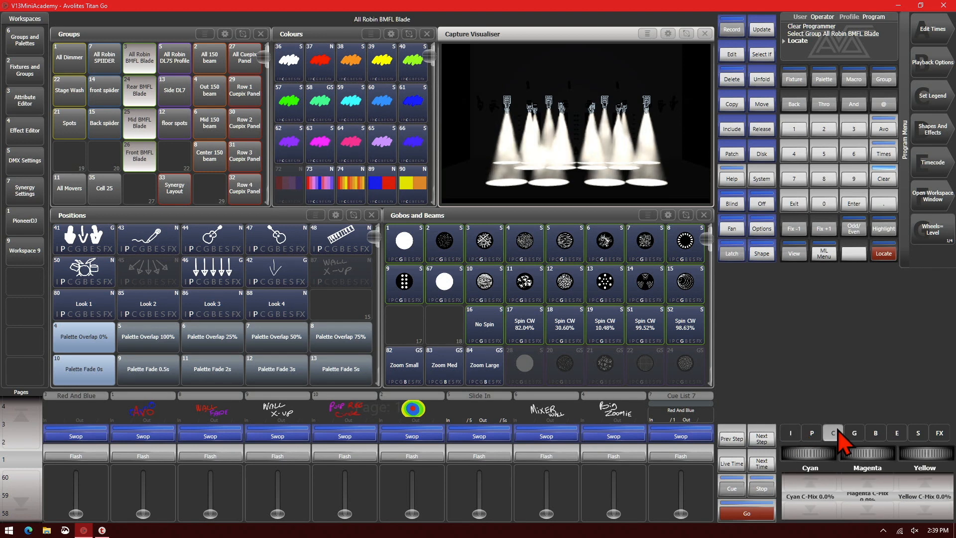
pyautogui.moveTo(829, 506)
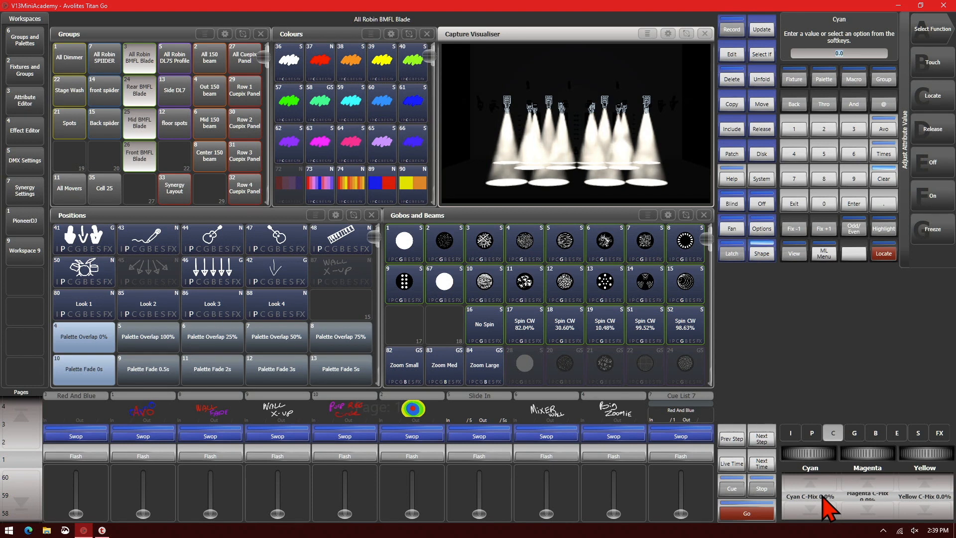
pyautogui.write('25')
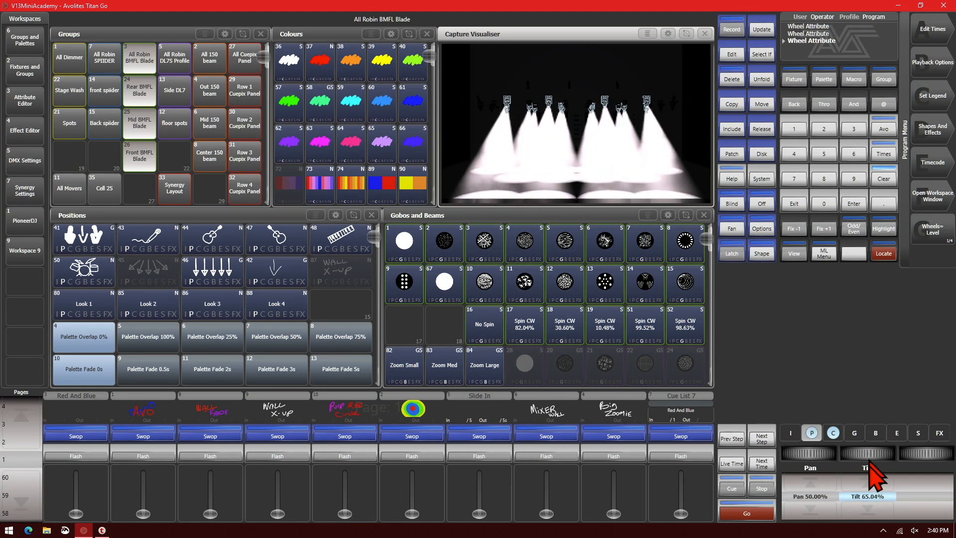
# Step: Touch the Blades' Tilt value then clear it, returning tilt to 50%
pyautogui.click(866, 495)
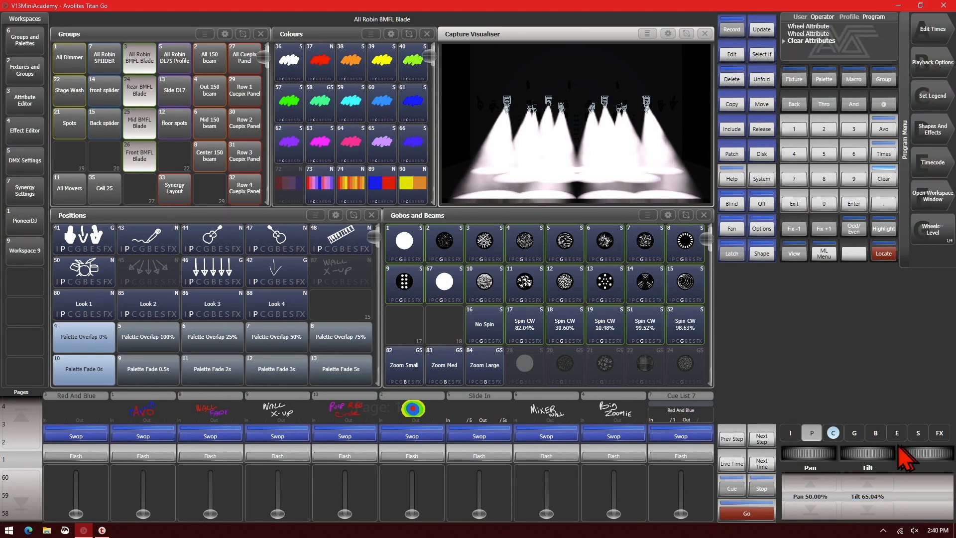
pyautogui.moveTo(884, 509)
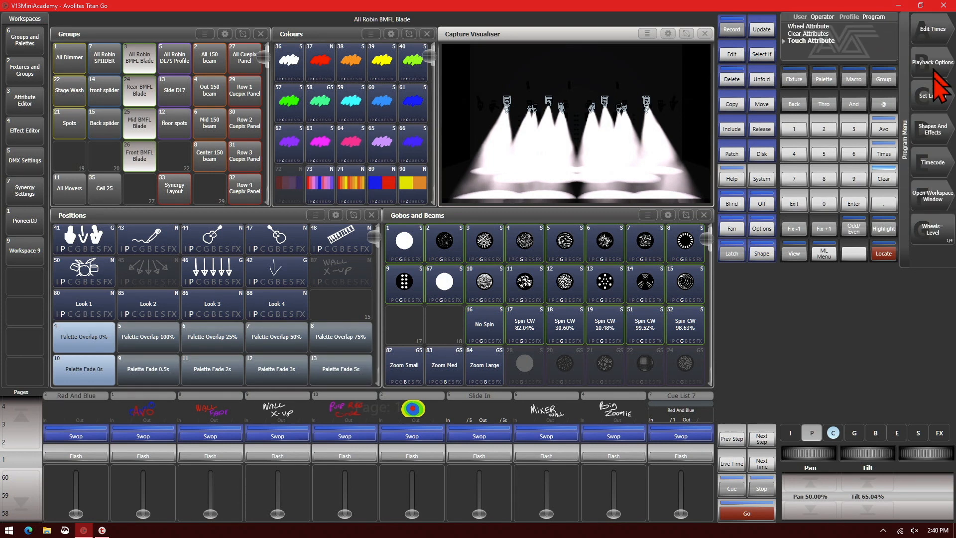
pyautogui.click(810, 431)
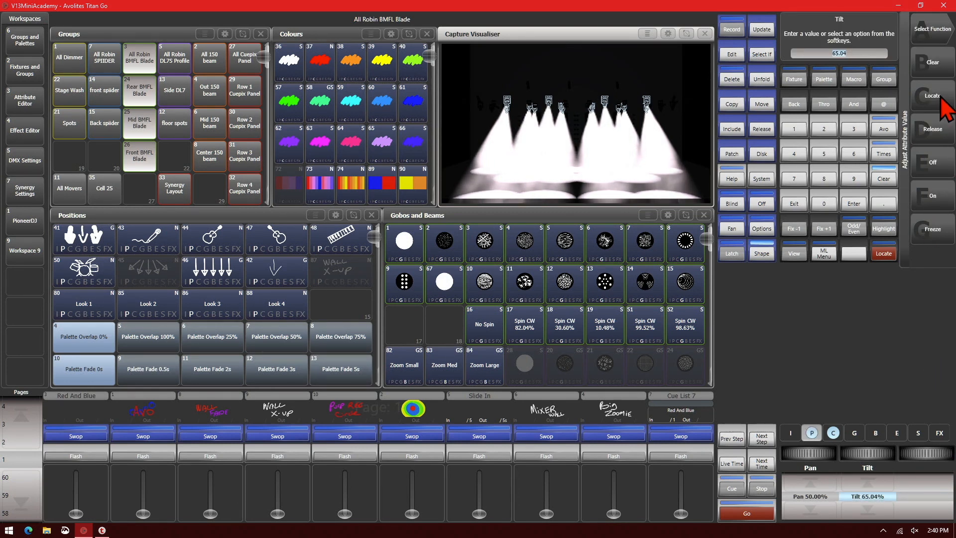
pyautogui.moveTo(942, 146)
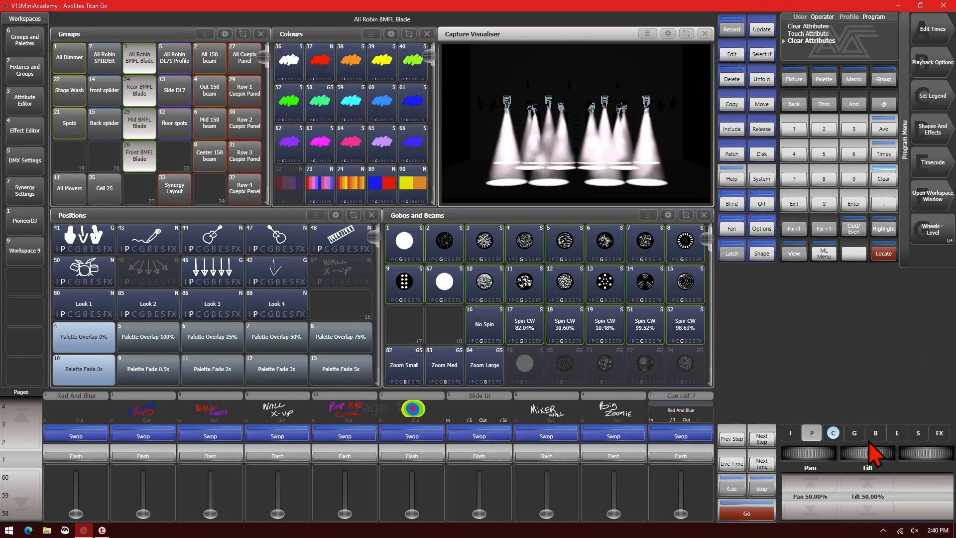
pyautogui.click(833, 432)
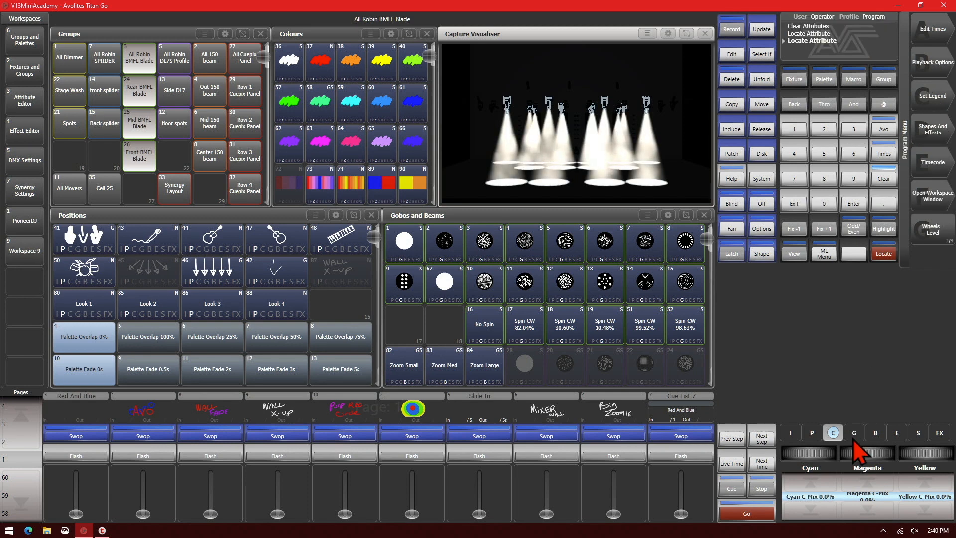
pyautogui.moveTo(859, 442)
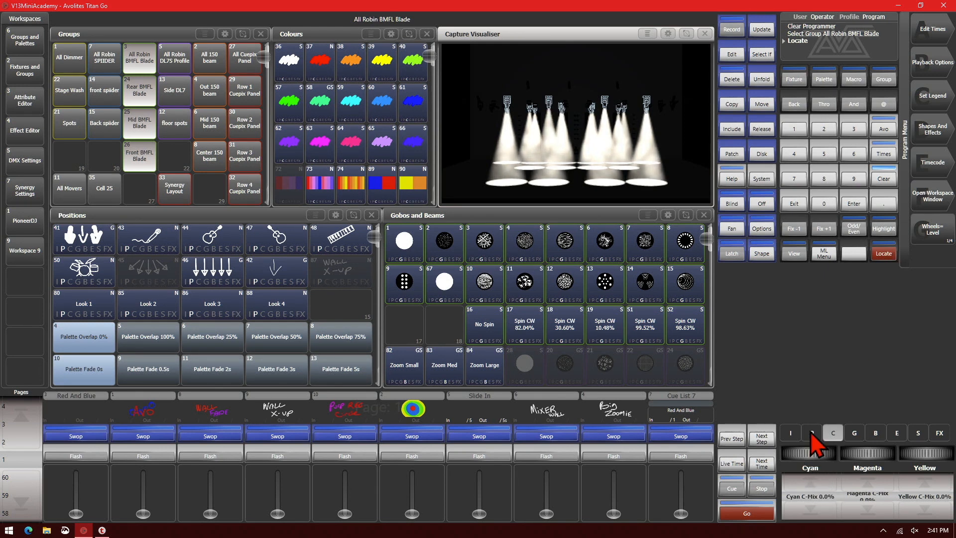
# Step: Adjust Tilt to 61.73%, clear all fixtures from the programmer and reselect the group
pyautogui.click(811, 432)
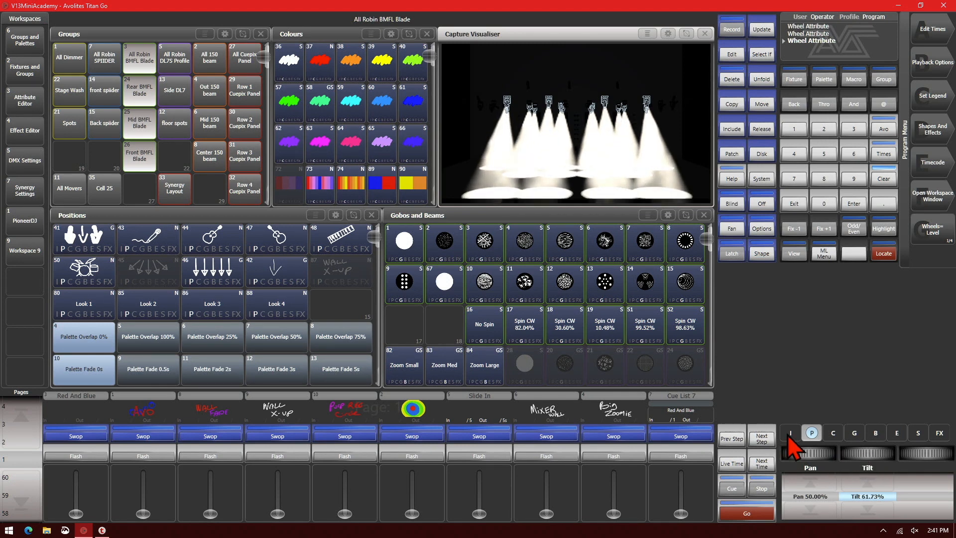
pyautogui.click(791, 431)
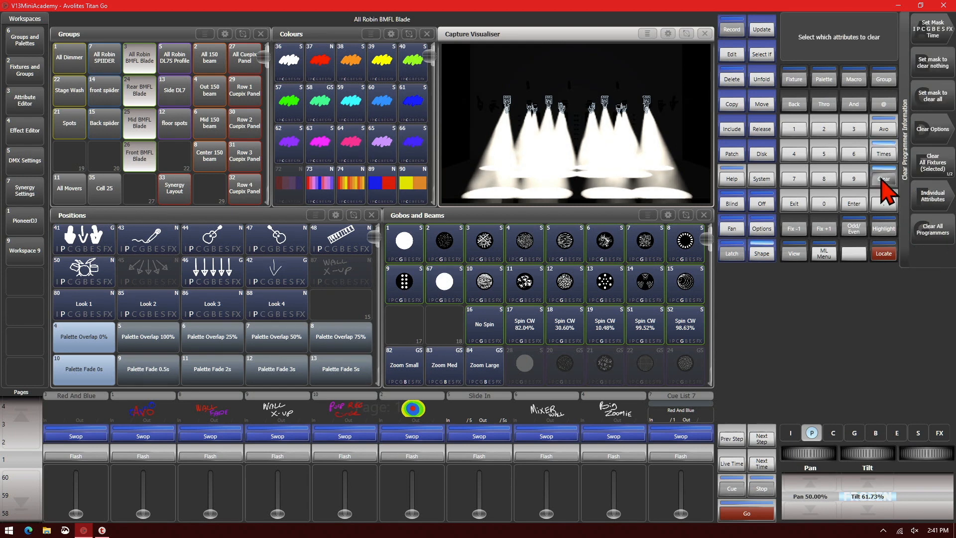
pyautogui.click(883, 179)
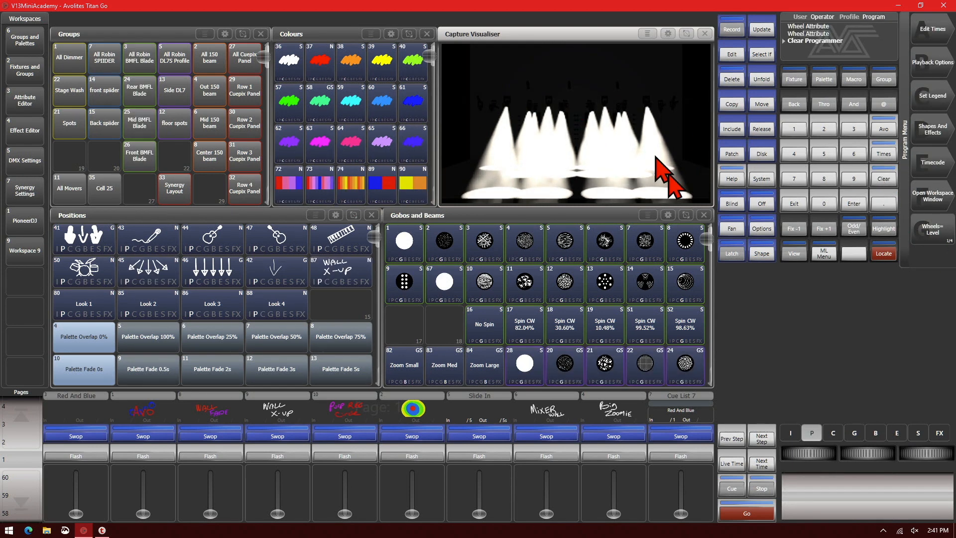
pyautogui.click(140, 56)
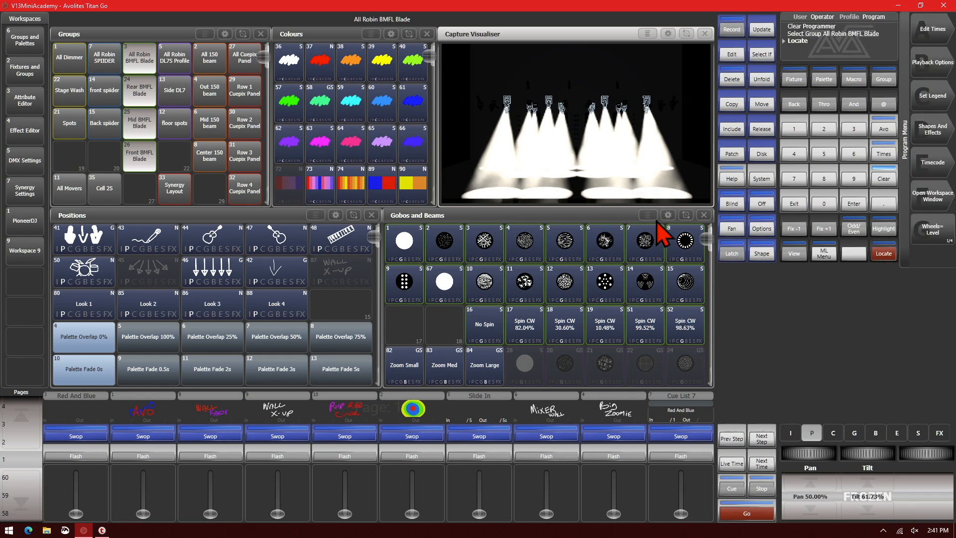
pyautogui.moveTo(894, 511)
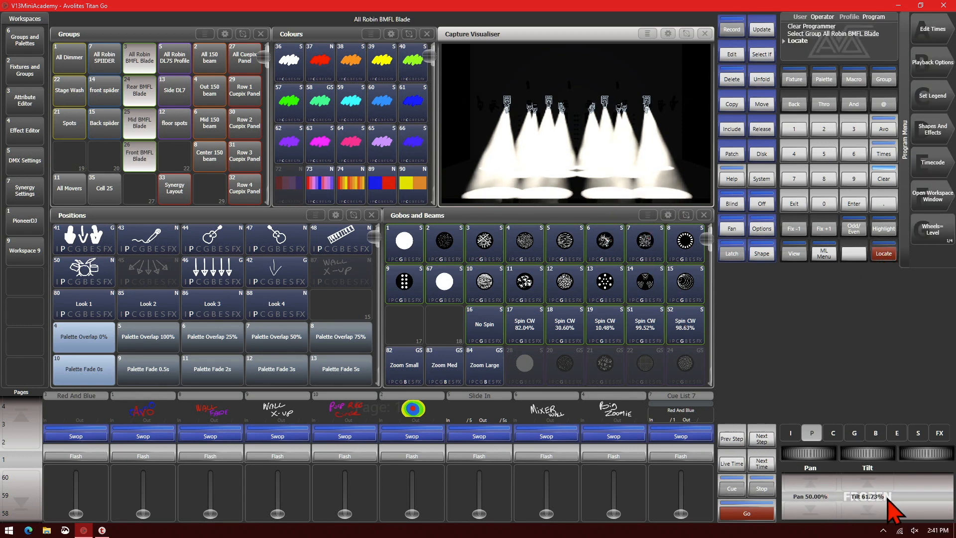